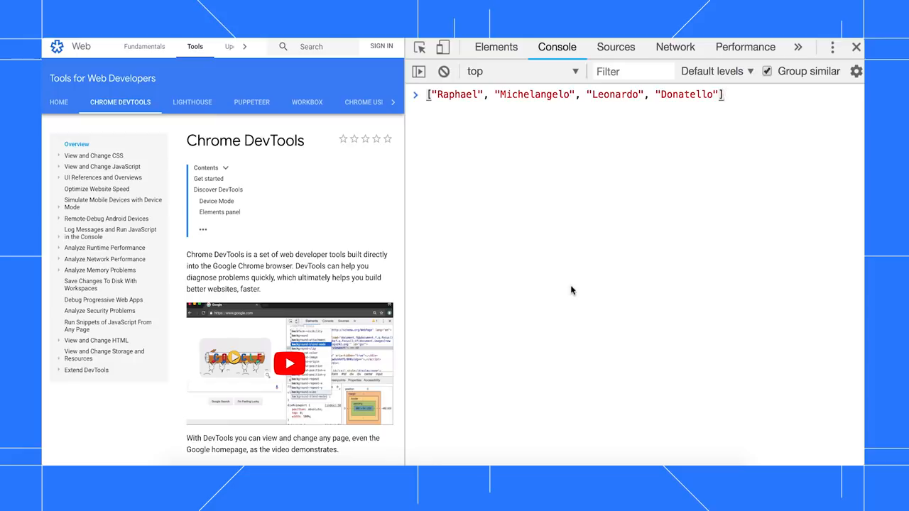
{"action": "mouse_move", "coordinate": [856, 71]}
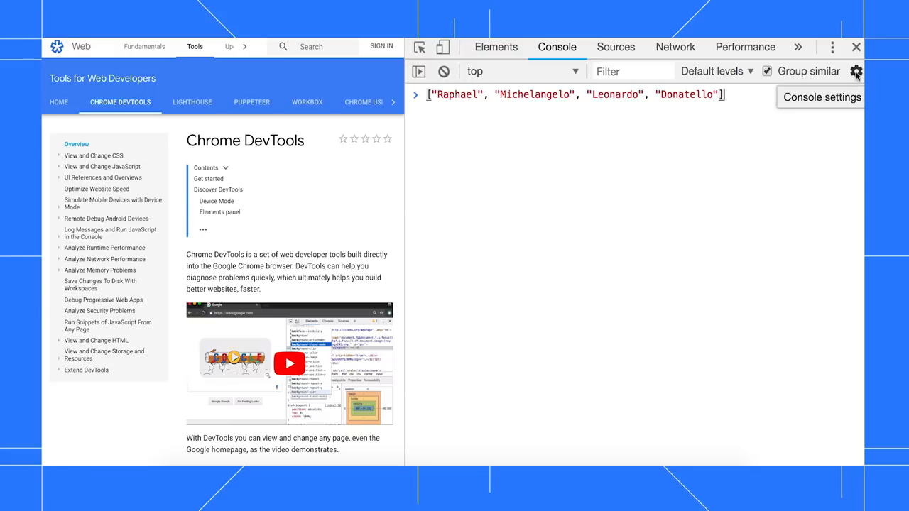
Append .sort() to the names array so the eager preview shows Donatello, Leonardo, Michelangelo, Raphael
{"action": "left_click", "coordinate": [856, 71]}
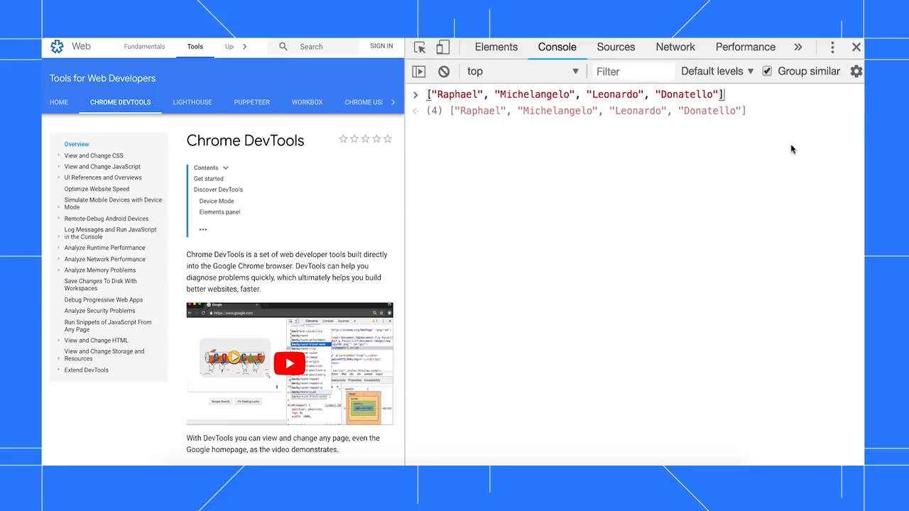
{"action": "type", "text": ".sort()"}
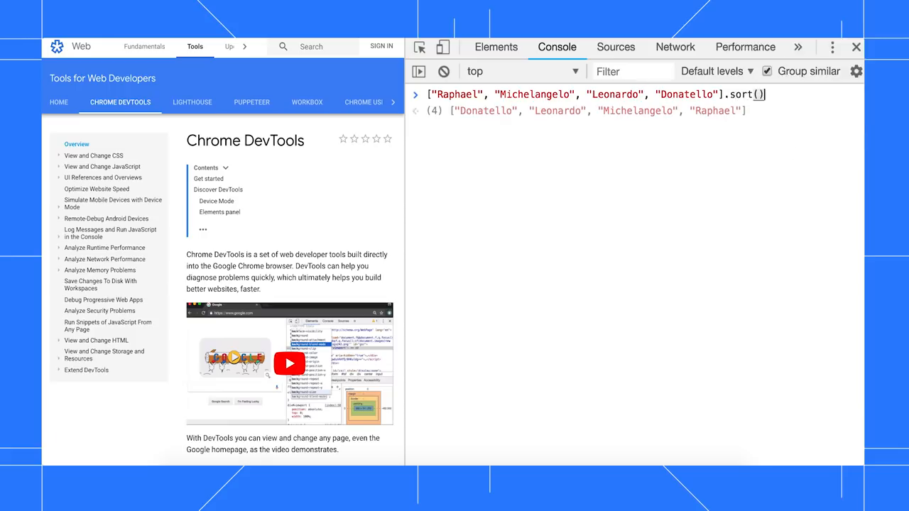
{"action": "mouse_move", "coordinate": [537, 138]}
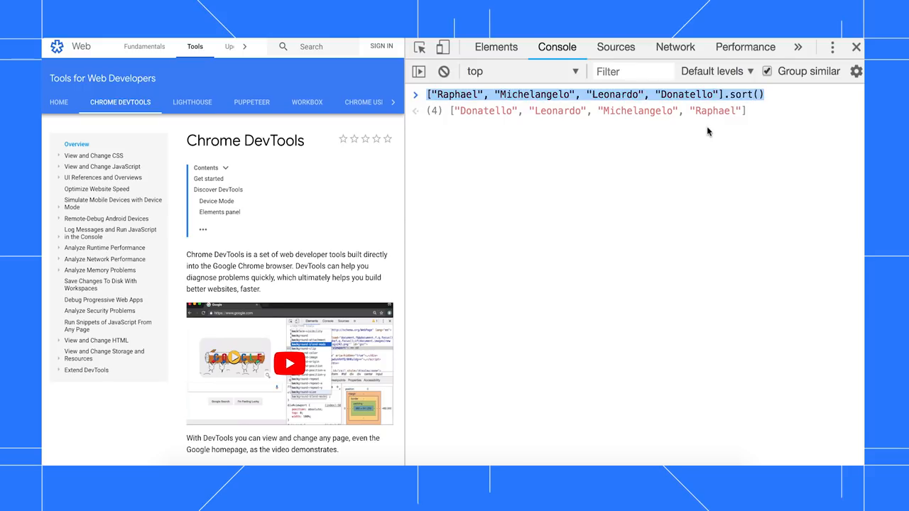
Enter document.querySelector("h1").textContent = "no preview!" unrun, then document.body.addEventListener with its function preview
{"action": "type", "text": "document.querySelector(\"h1\").textContent = n"}
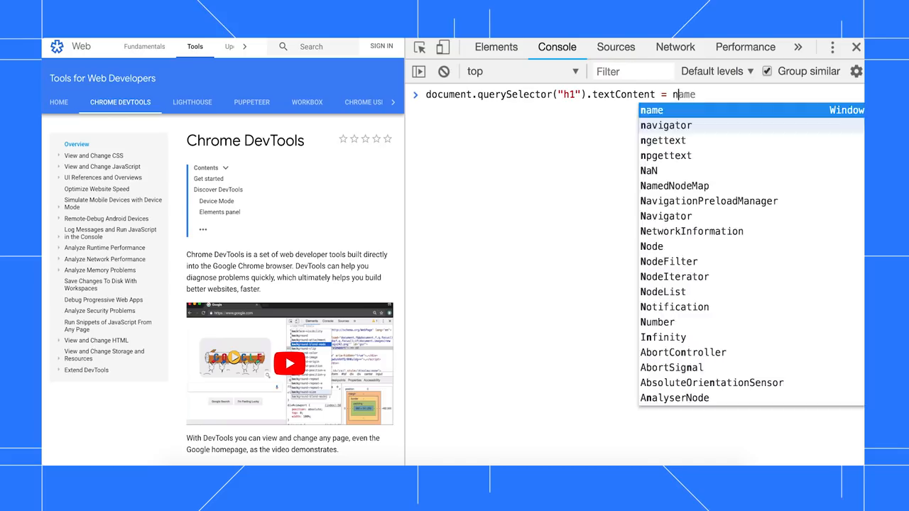
{"action": "type", "text": "\"o preview\""}
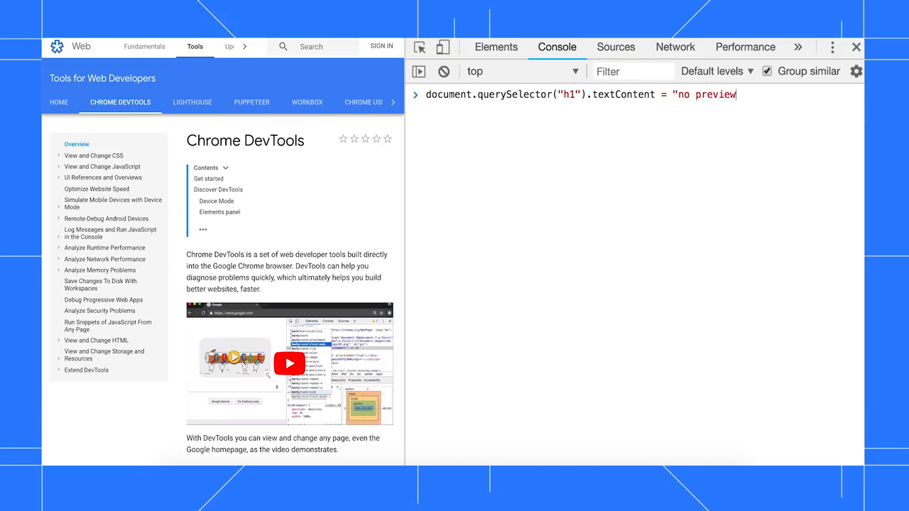
{"action": "type", "text": "!\""}
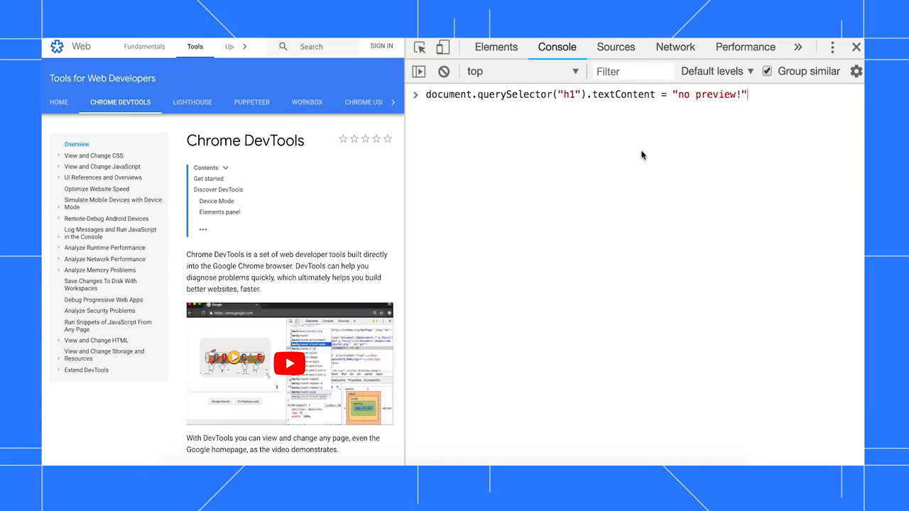
{"action": "type", "text": "document.body.addEventListener"}
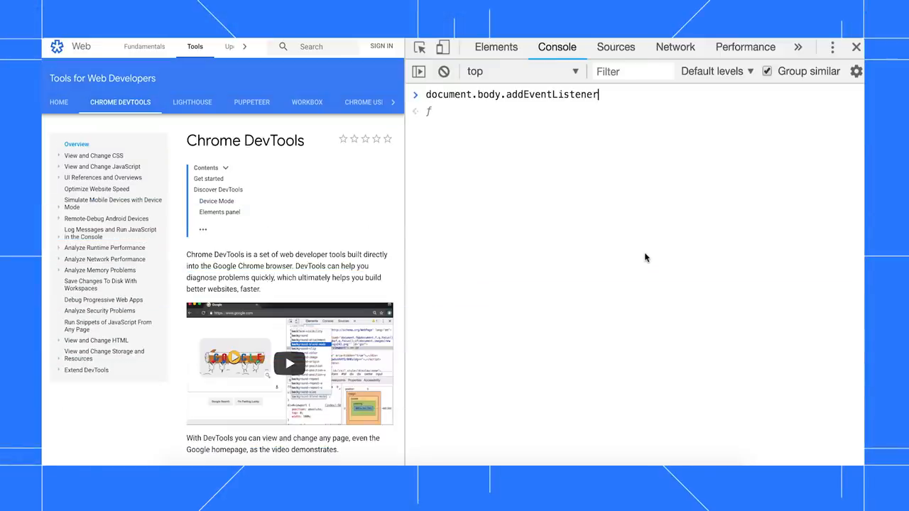
Show the argument hints for addEventListener( and run the // old comment to clear the prompt
{"action": "type", "text": "("}
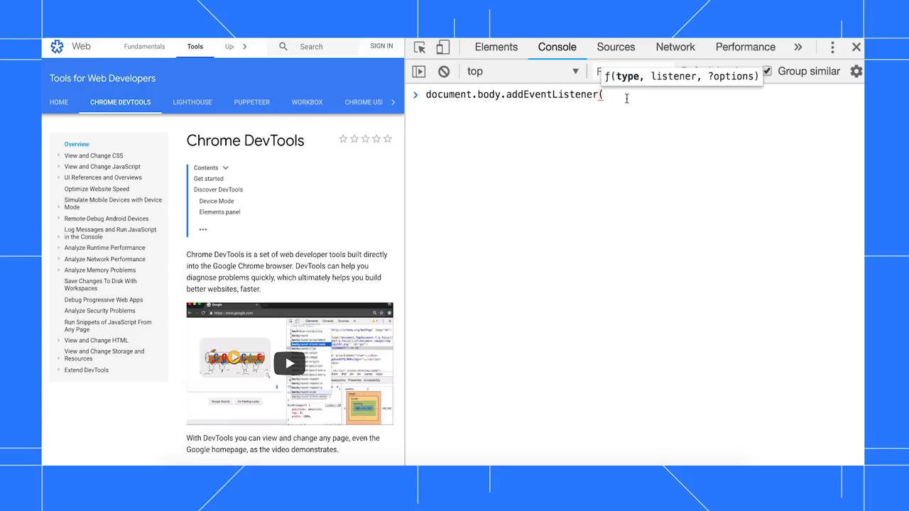
{"action": "mouse_move", "coordinate": [719, 79]}
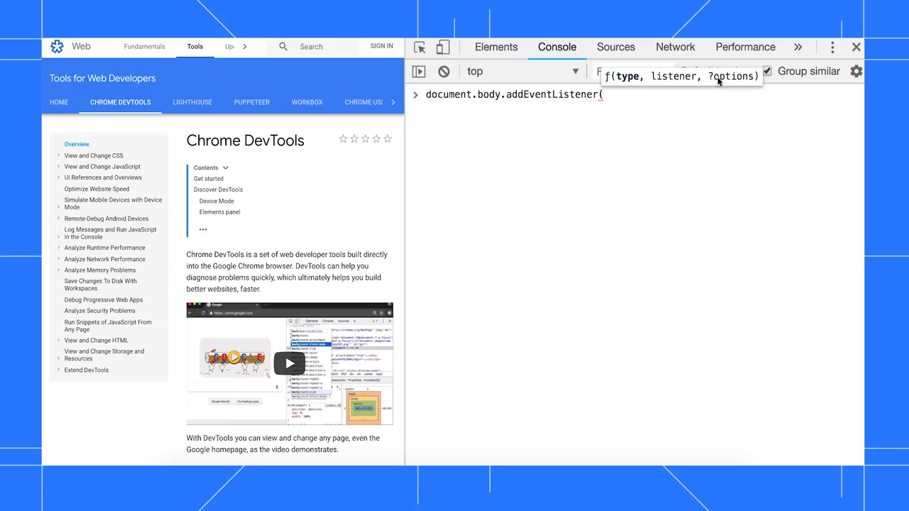
{"action": "mouse_move", "coordinate": [732, 79]}
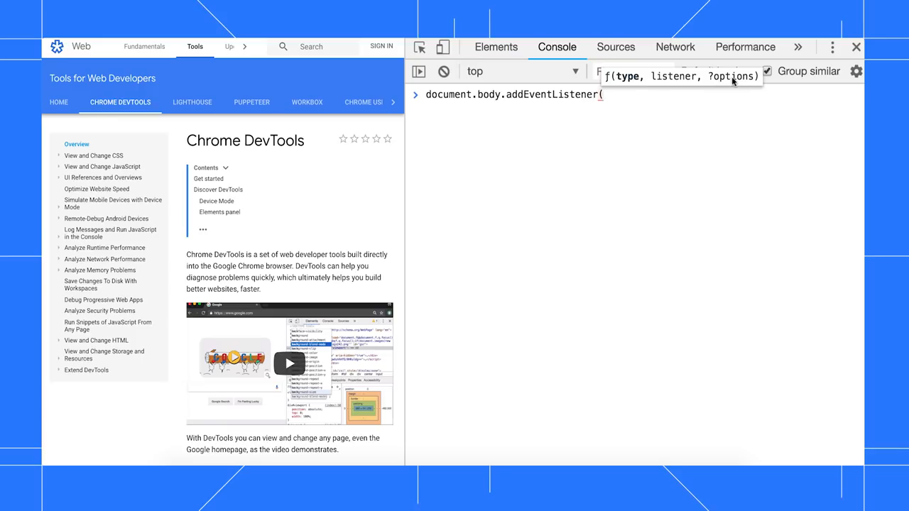
{"action": "mouse_move", "coordinate": [724, 158]}
{"action": "type", "text": "[\"Raphael\", \"Michelangelo\", \"Leonardo\", \"Donatello\"].push("}
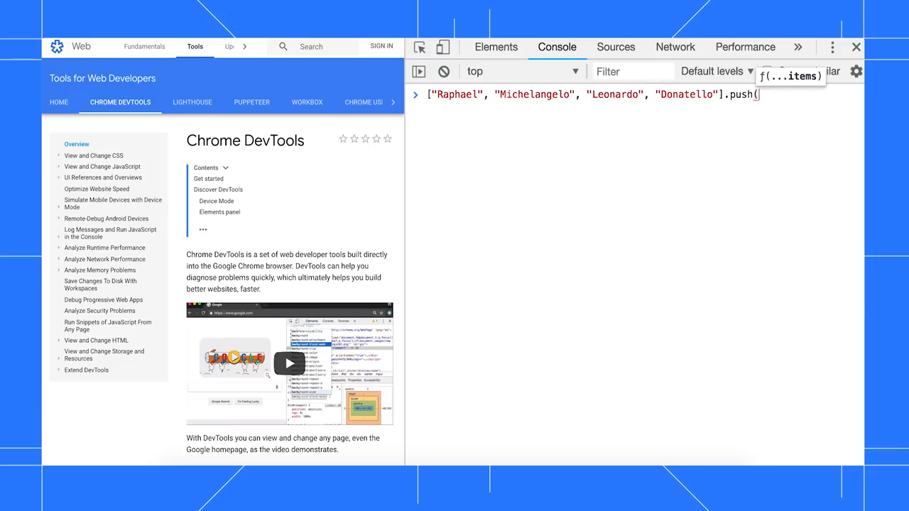
{"action": "mouse_move", "coordinate": [787, 170]}
{"action": "type", "text": "CSS.supports("}
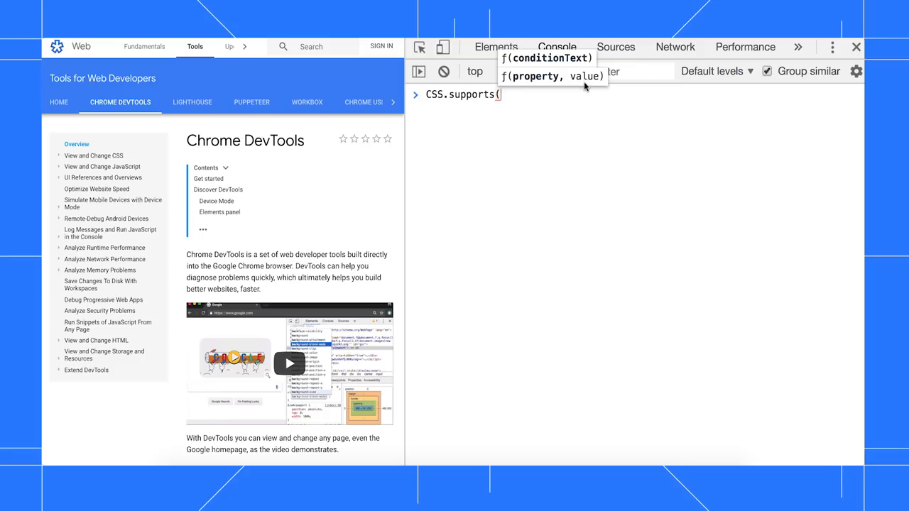
{"action": "type", "text": "// ol"}
{"action": "key", "text": "Enter"}
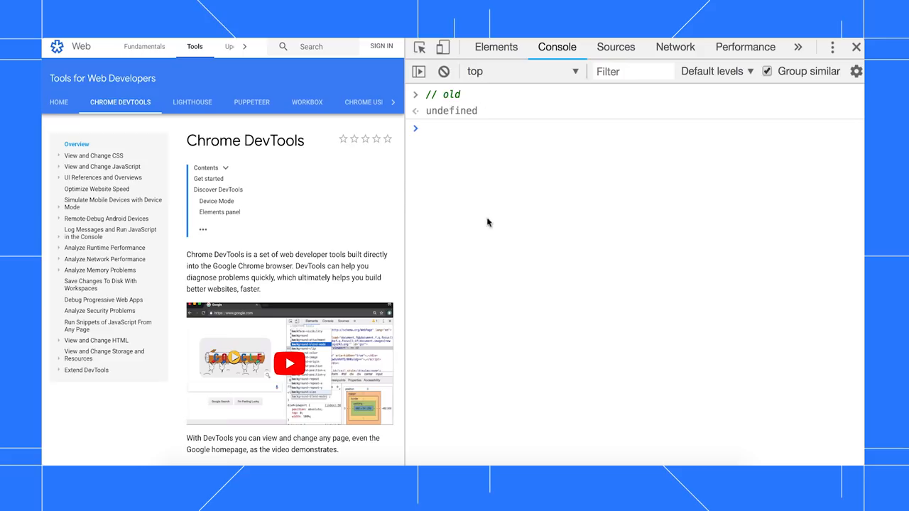
Browse autocomplete for document.querySelector('p')., pick align, then start an await expression
{"action": "type", "text": "document.querySelector('p')."}
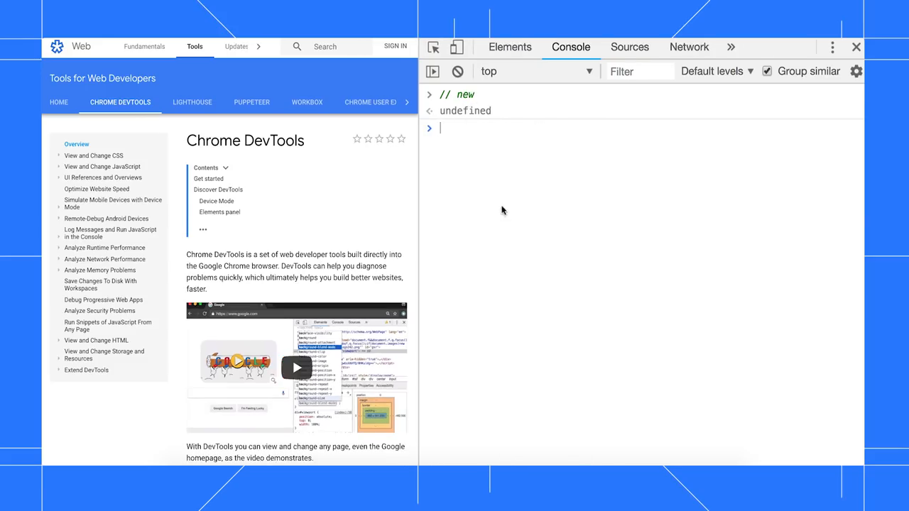
{"action": "type", "text": "document.querySelector('p').align"}
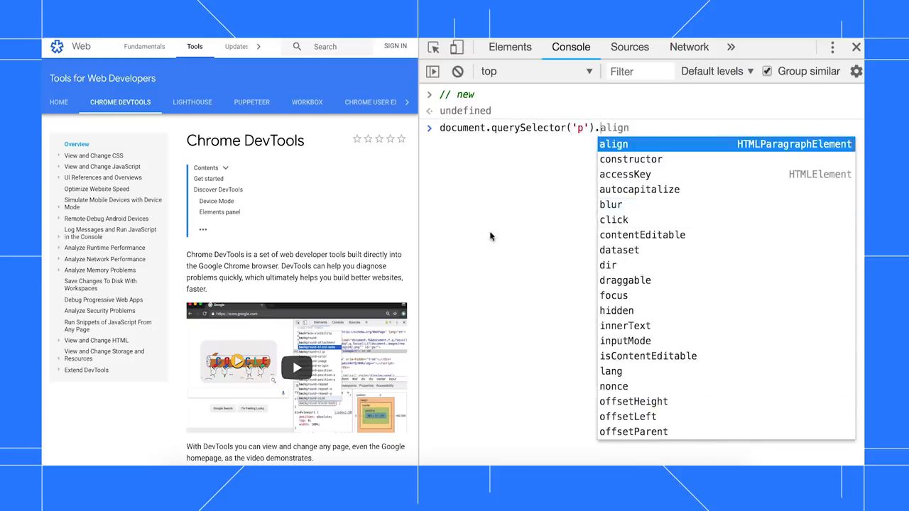
{"action": "type", "text": "await"}
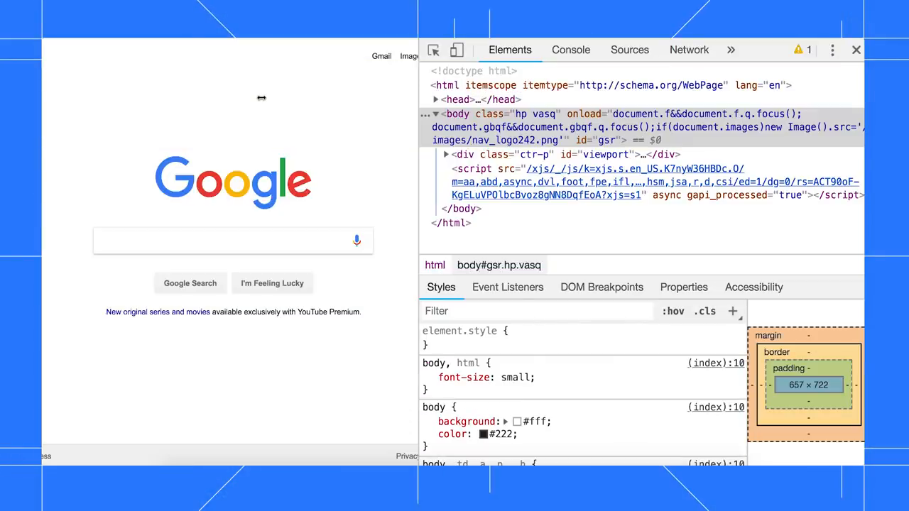
Switch to the Audits panel and review its device, category and throttling options
{"action": "left_click", "coordinate": [730, 50]}
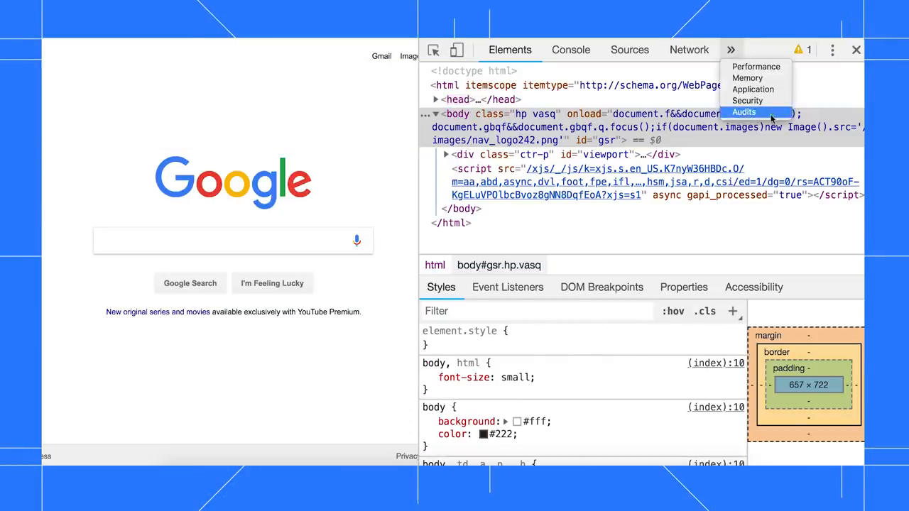
{"action": "left_click", "coordinate": [745, 112]}
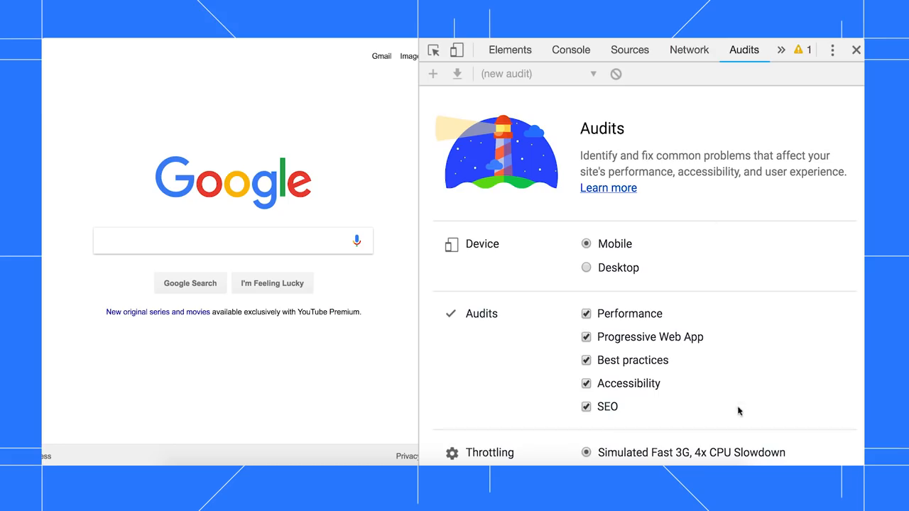
{"action": "mouse_move", "coordinate": [667, 74]}
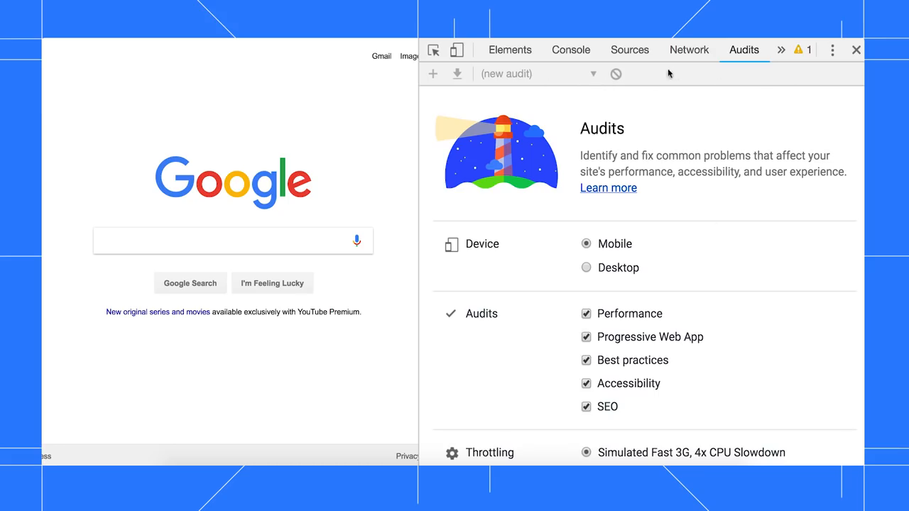
{"action": "mouse_move", "coordinate": [460, 256]}
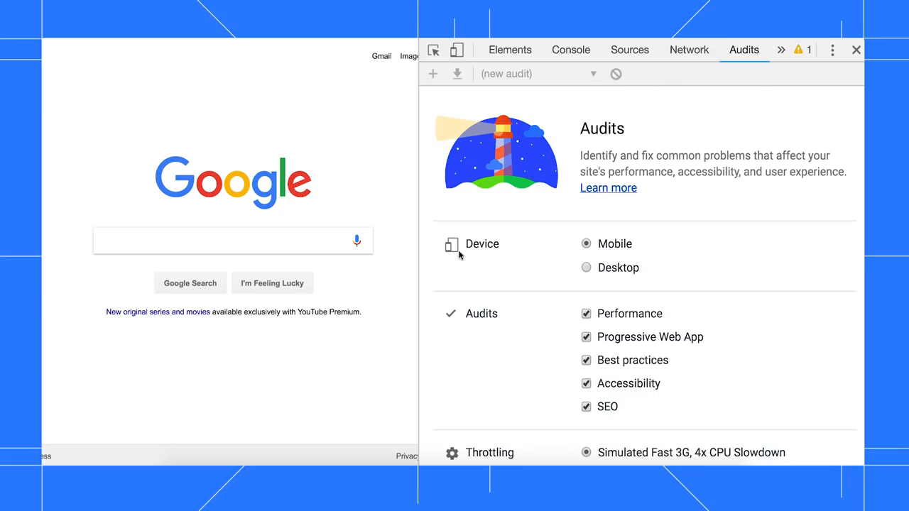
{"action": "mouse_move", "coordinate": [518, 282]}
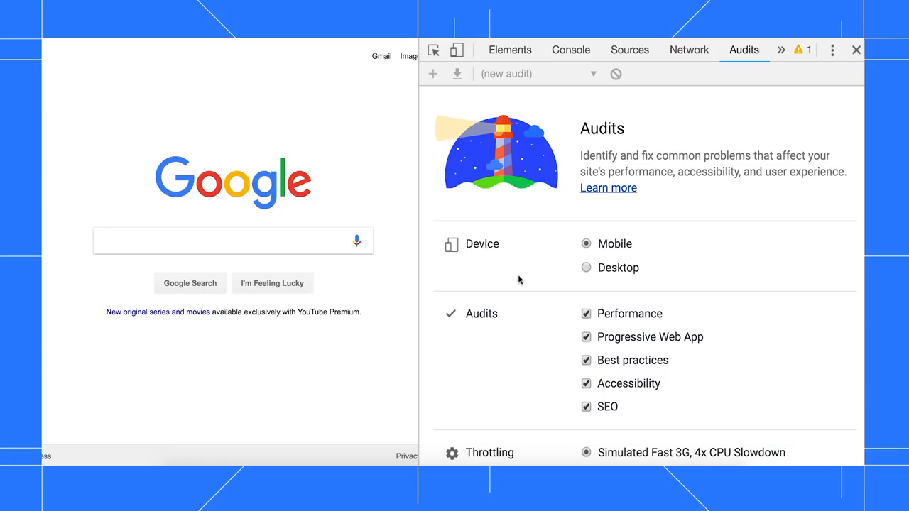
{"action": "mouse_move", "coordinate": [586, 244]}
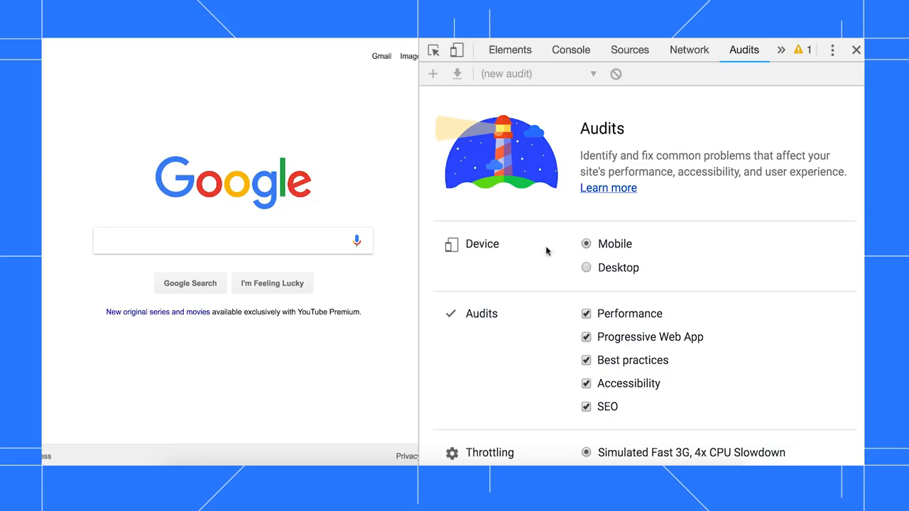
{"action": "mouse_move", "coordinate": [539, 244]}
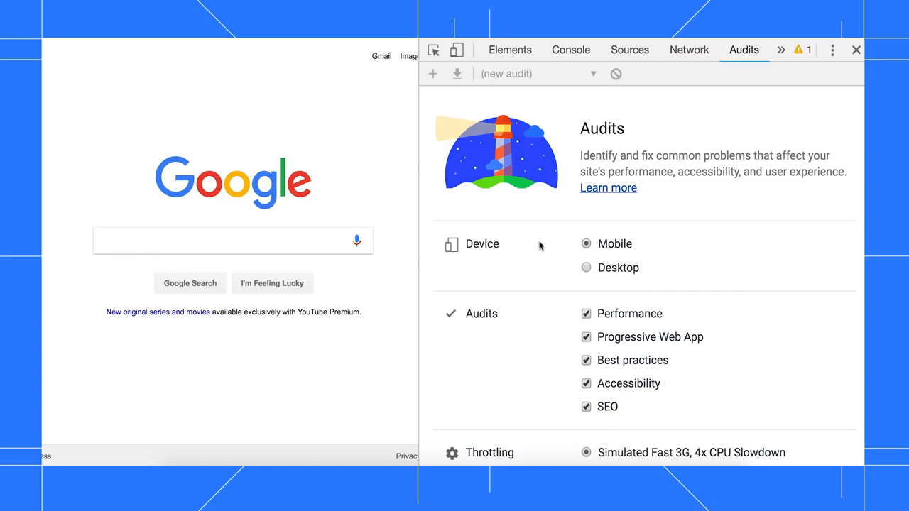
{"action": "scroll", "scroll_direction": "down", "scroll_amount": 3}
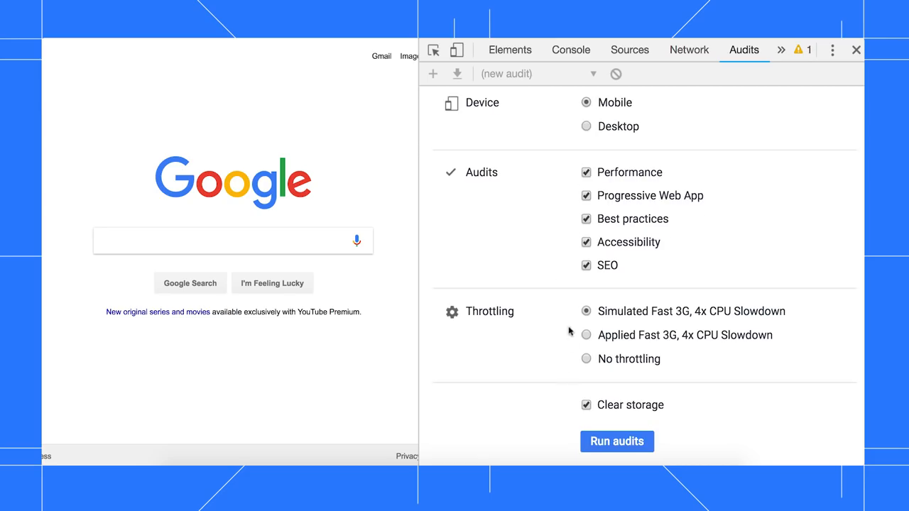
{"action": "mouse_move", "coordinate": [565, 357]}
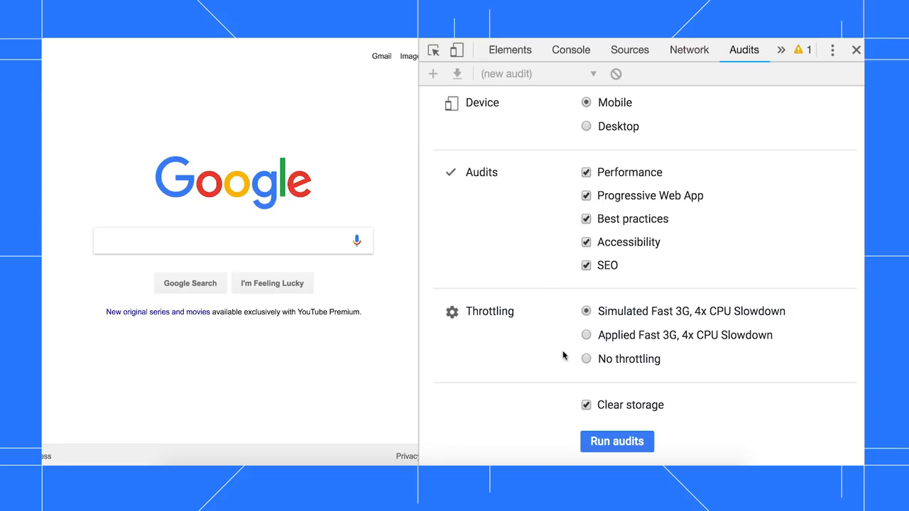
{"action": "mouse_move", "coordinate": [555, 419]}
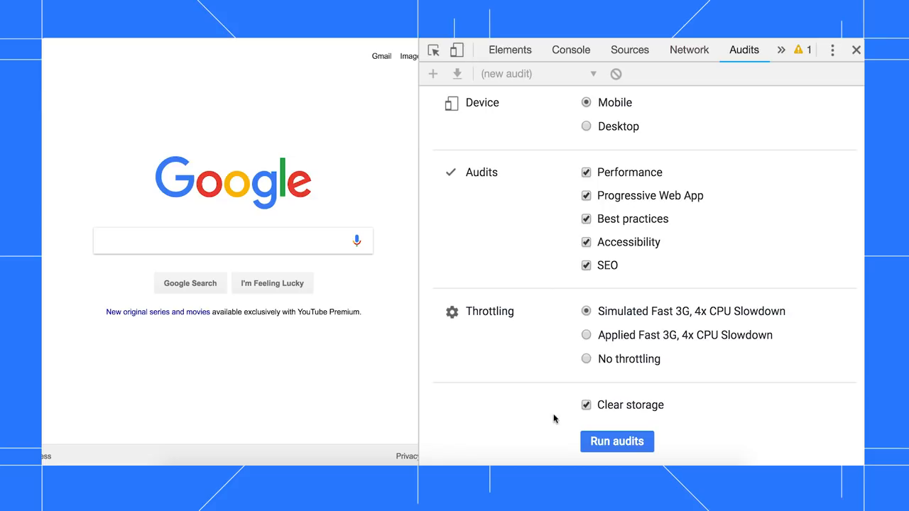
{"action": "mouse_move", "coordinate": [578, 417]}
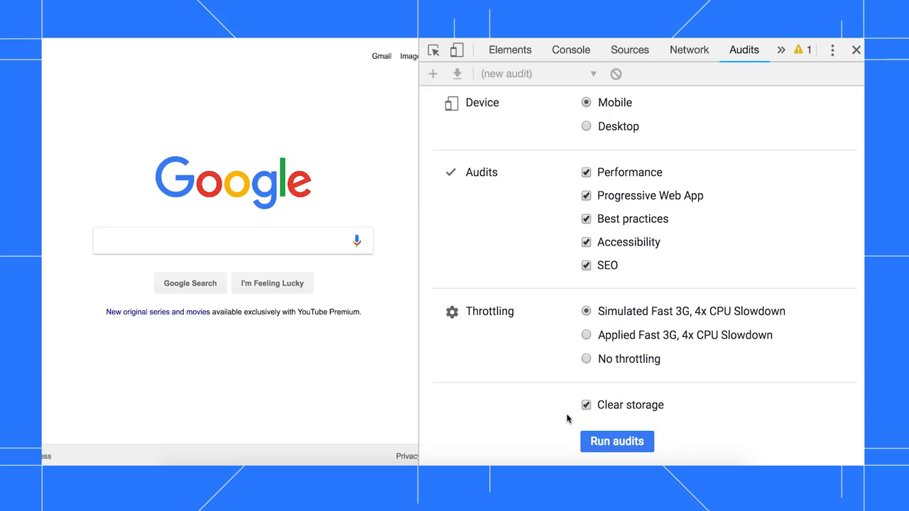
{"action": "mouse_move", "coordinate": [565, 424]}
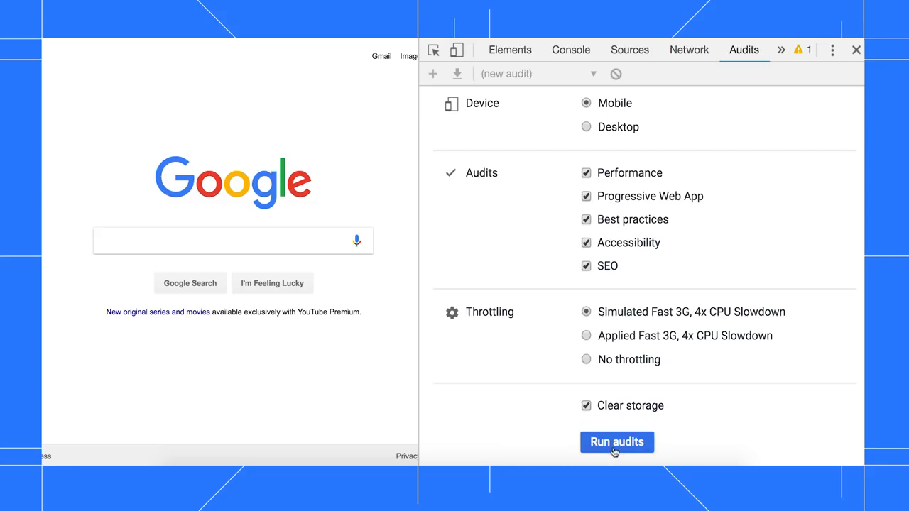
Run the audit and scroll through the Performance 90 metrics, Diagnostics and PWA 55 failures
{"action": "left_click", "coordinate": [616, 442]}
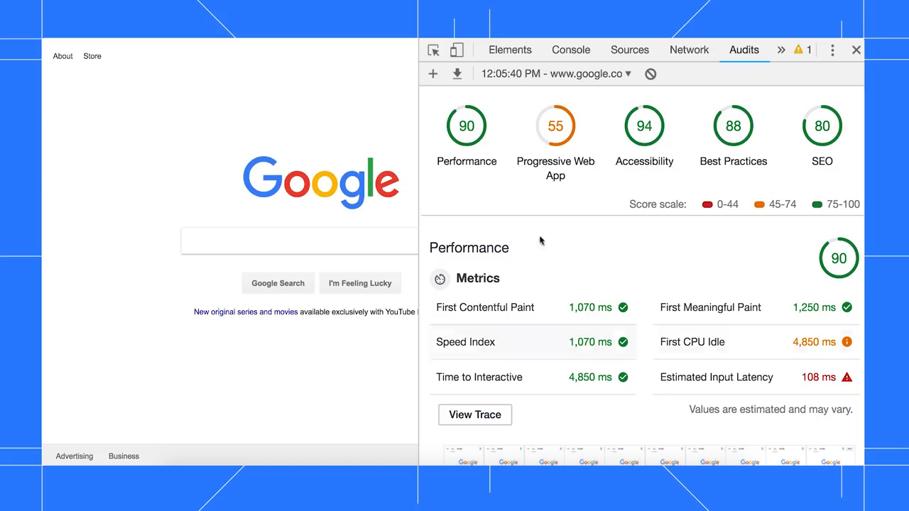
{"action": "mouse_move", "coordinate": [641, 253]}
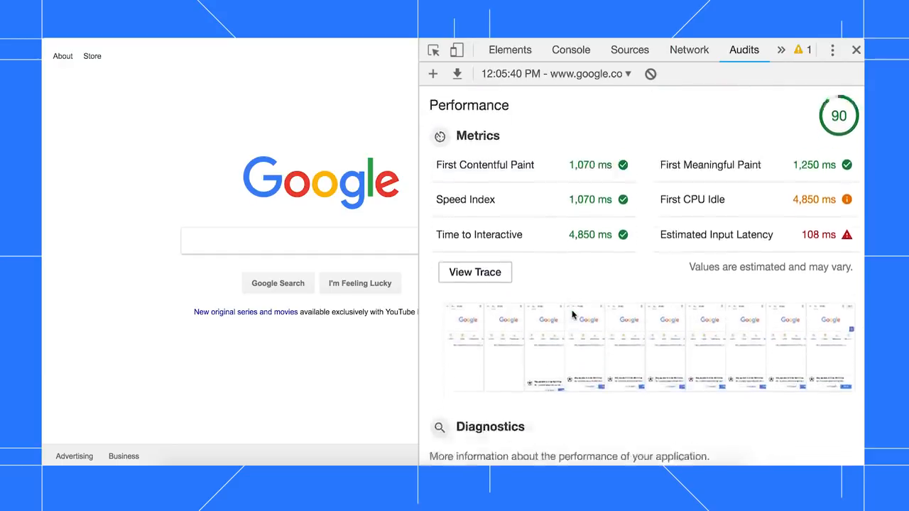
{"action": "scroll", "scroll_direction": "down", "scroll_amount": 3}
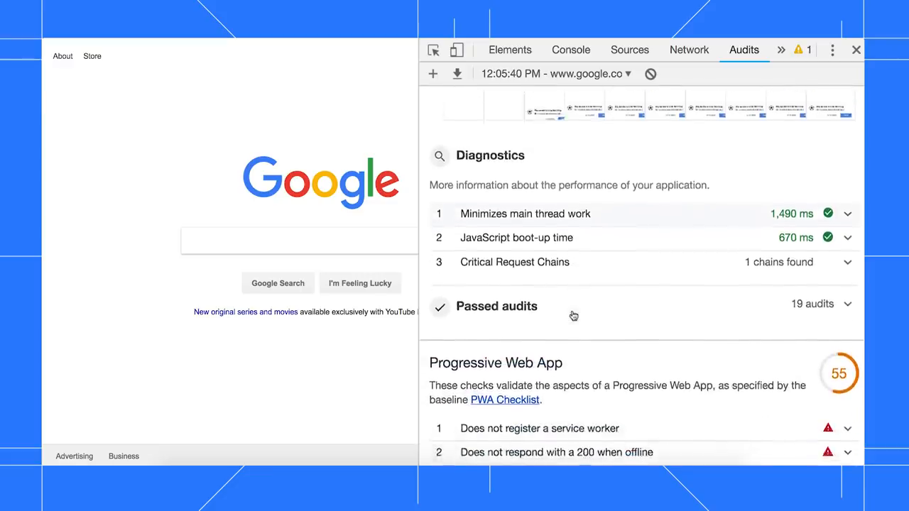
{"action": "scroll", "scroll_direction": "down", "scroll_amount": 3}
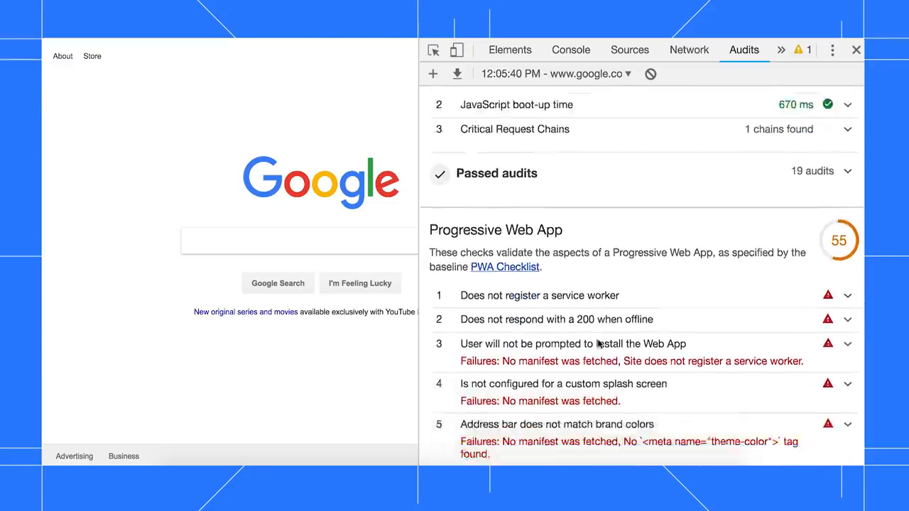
{"action": "scroll", "scroll_direction": "down", "scroll_amount": 3}
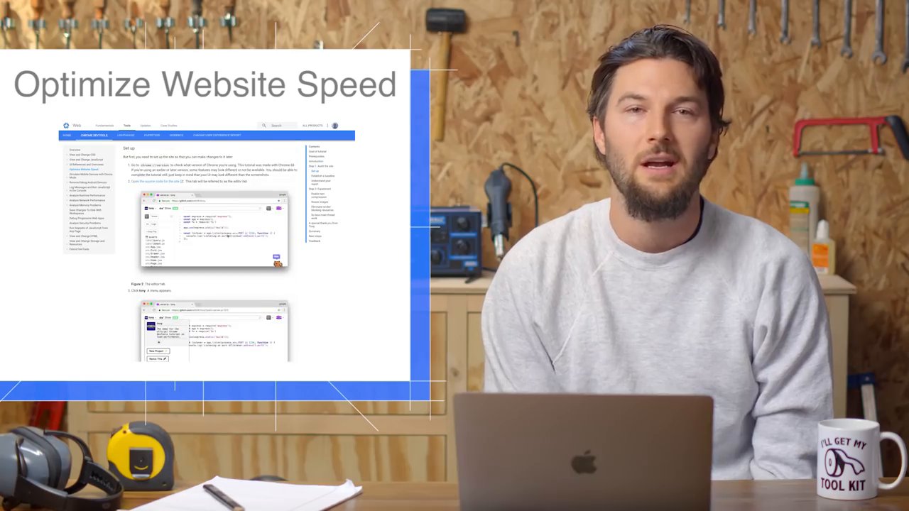
{"action": "scroll", "scroll_direction": "down", "scroll_amount": 3}
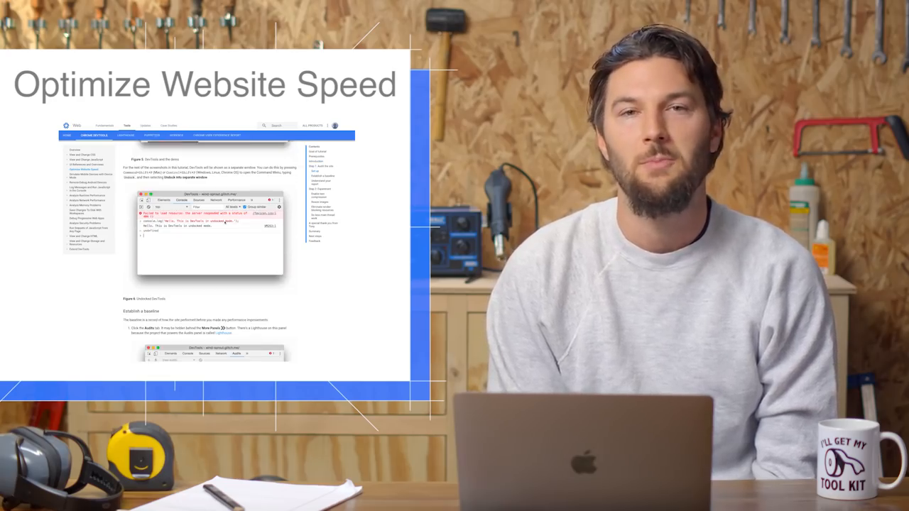
{"action": "scroll", "scroll_direction": "down", "scroll_amount": 3}
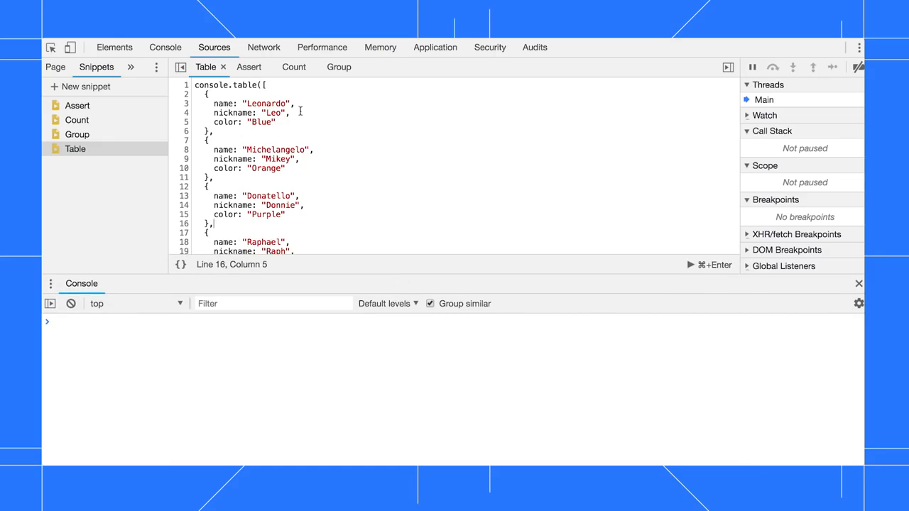
{"action": "mouse_move", "coordinate": [361, 133]}
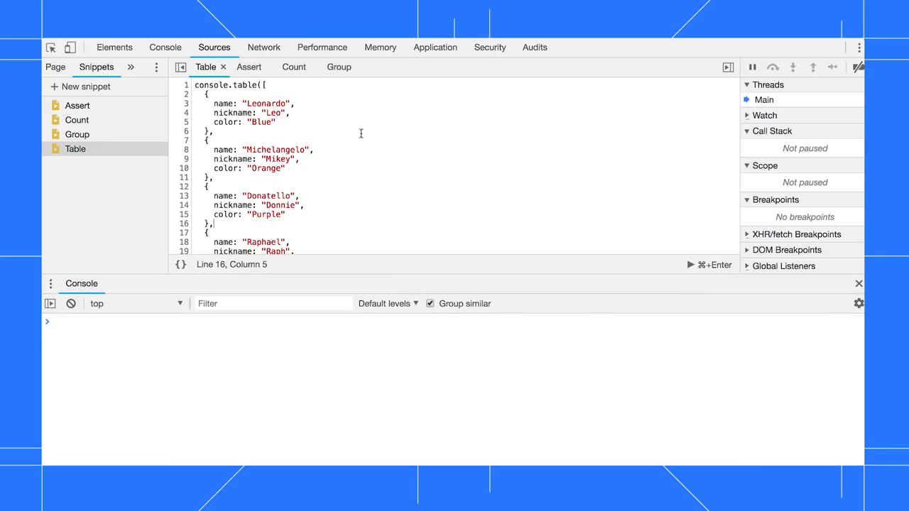
Scroll the console to view the table of four turtles' names, nicknames and colours
{"action": "scroll", "scroll_direction": "down", "scroll_amount": 3}
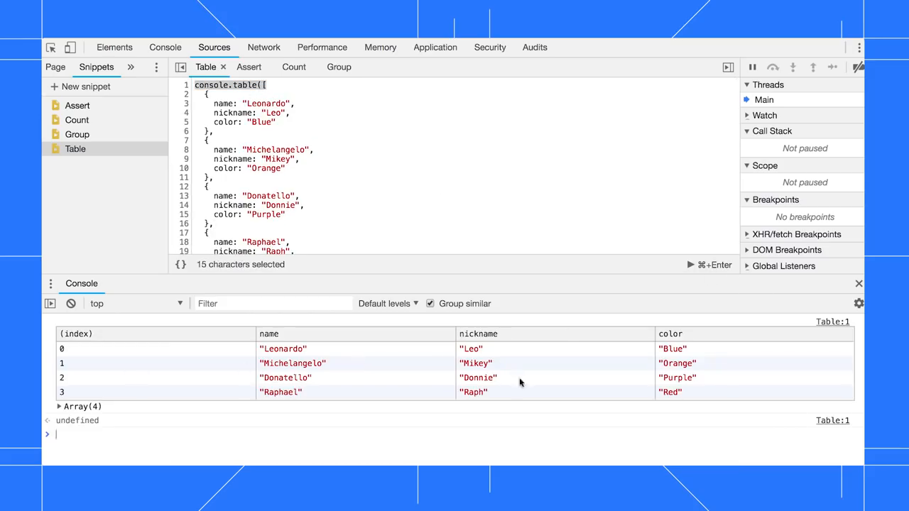
{"action": "mouse_move", "coordinate": [306, 432]}
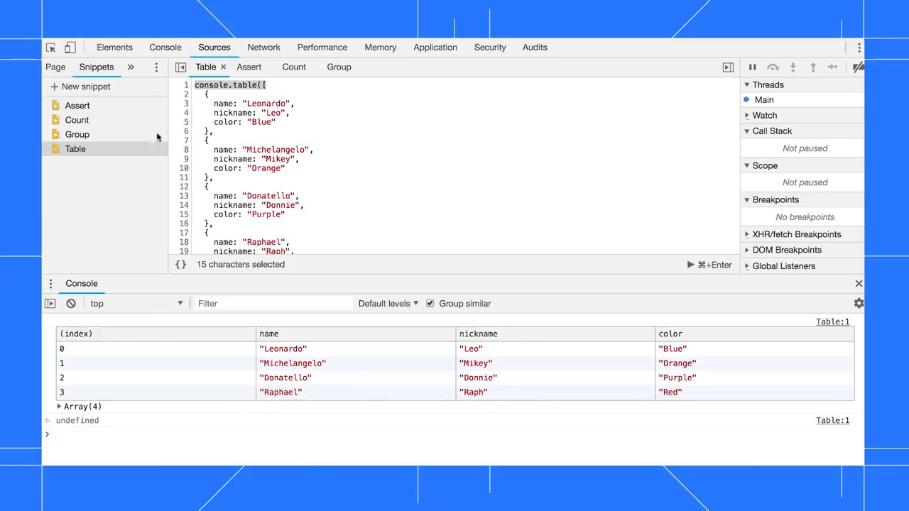
Review the Assert snippet's first and second assertion lines, leaving failures reported for A and C
{"action": "left_click", "coordinate": [77, 105]}
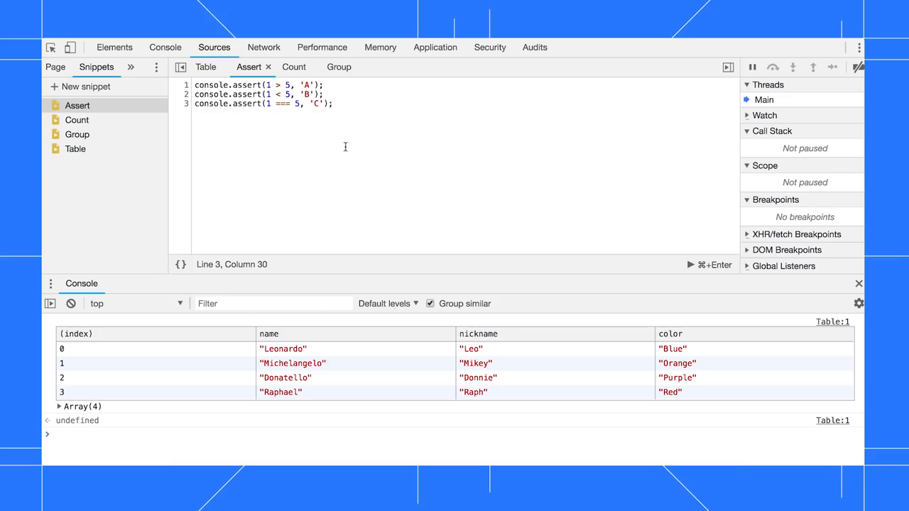
{"action": "triple_click", "coordinate": [258, 85]}
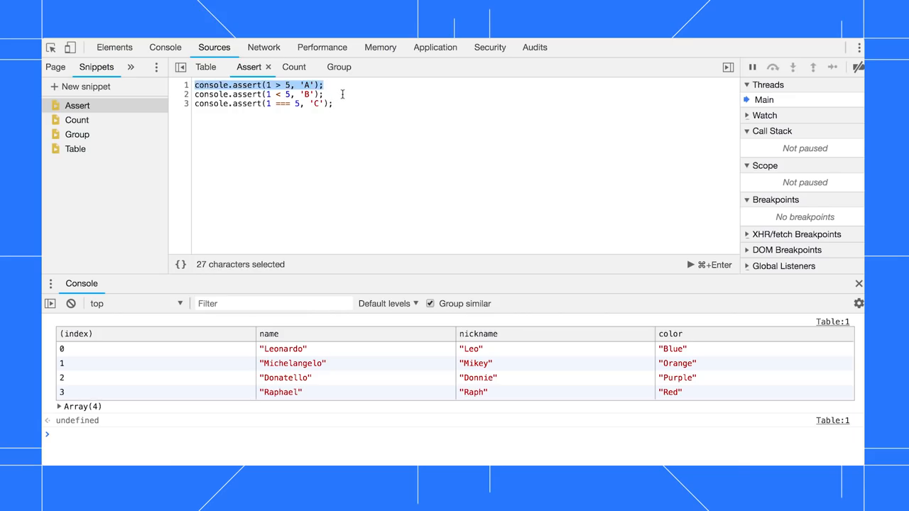
{"action": "left_click", "coordinate": [321, 94]}
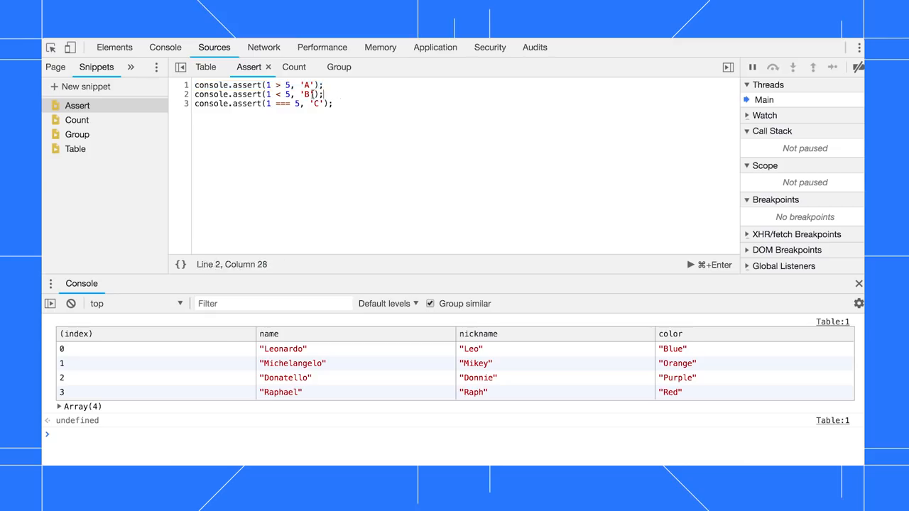
{"action": "triple_click", "coordinate": [258, 93]}
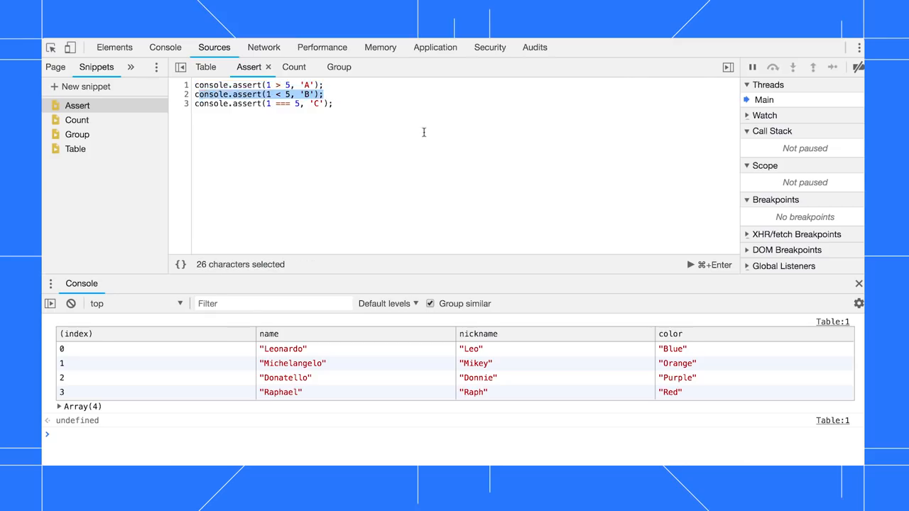
{"action": "left_click", "coordinate": [334, 104]}
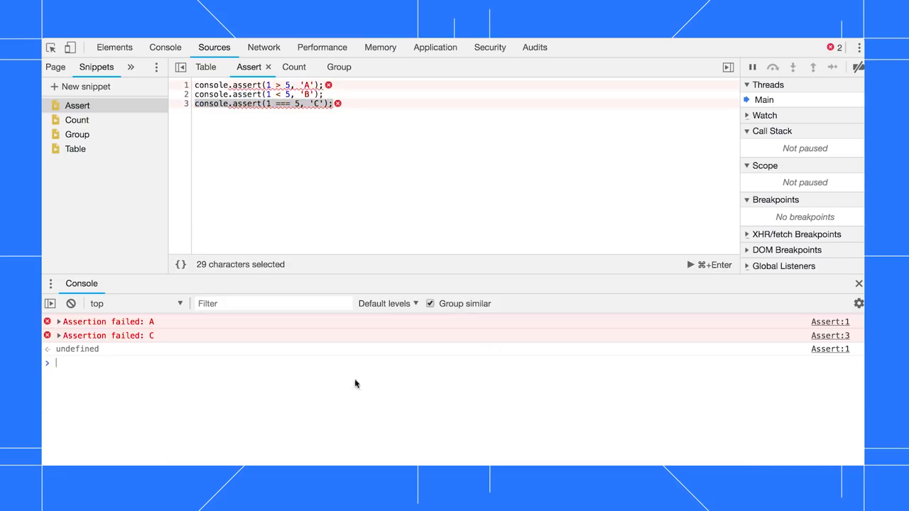
{"action": "mouse_move", "coordinate": [202, 432]}
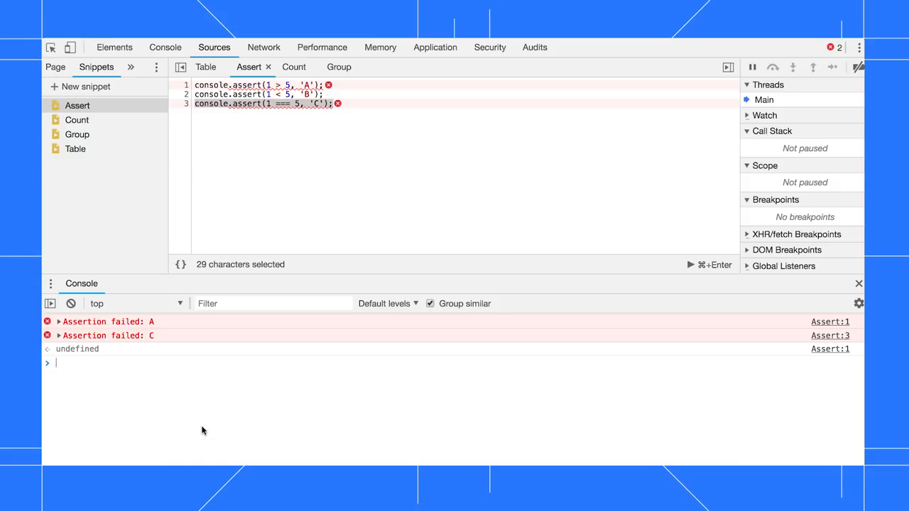
{"action": "left_click", "coordinate": [77, 119]}
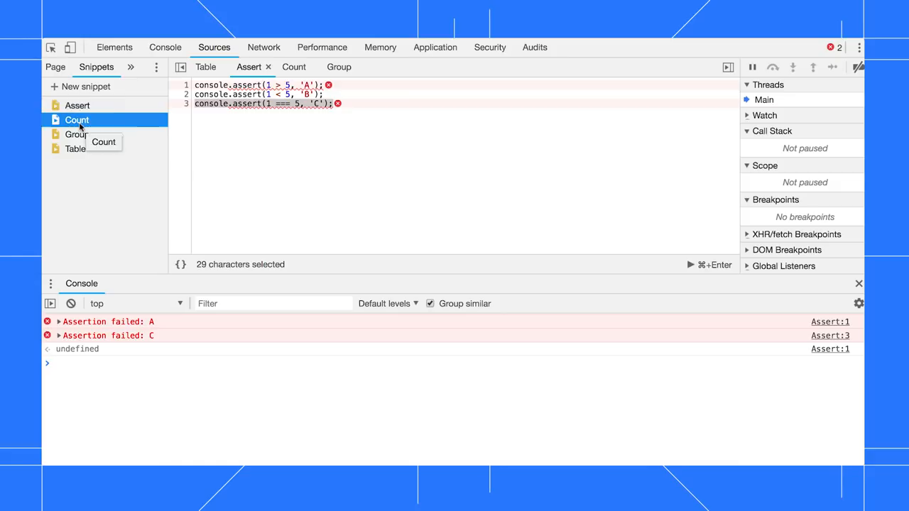
Select the three B count lines in the Count snippet before running it
{"action": "left_click", "coordinate": [77, 119]}
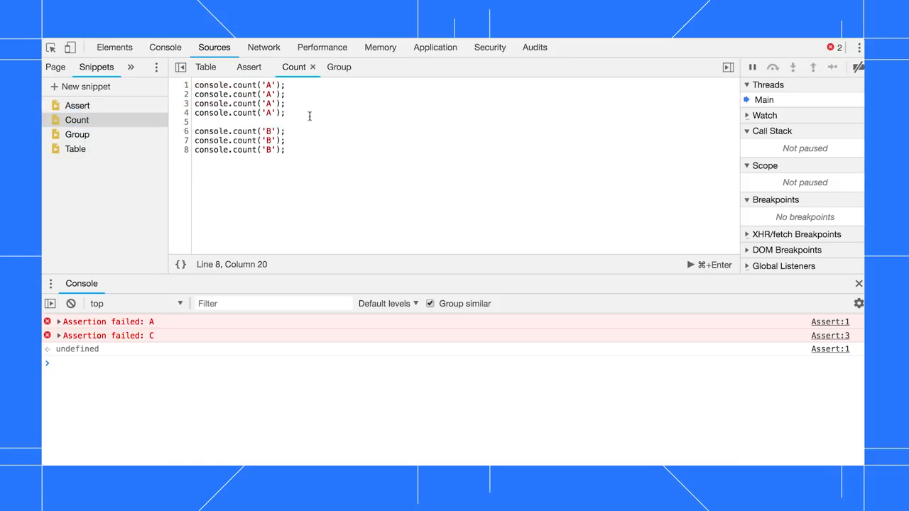
{"action": "left_click_drag", "start_coordinate": [193, 85], "coordinate": [285, 114]}
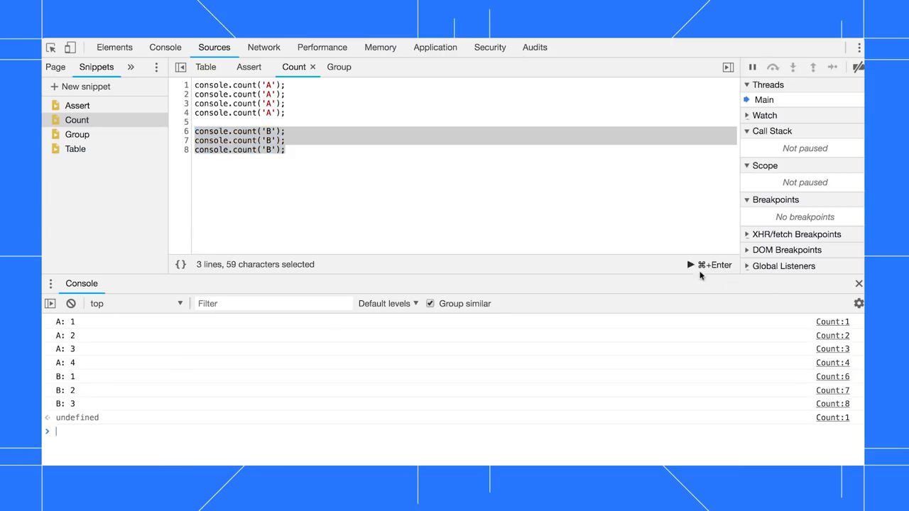
{"action": "mouse_move", "coordinate": [87, 325]}
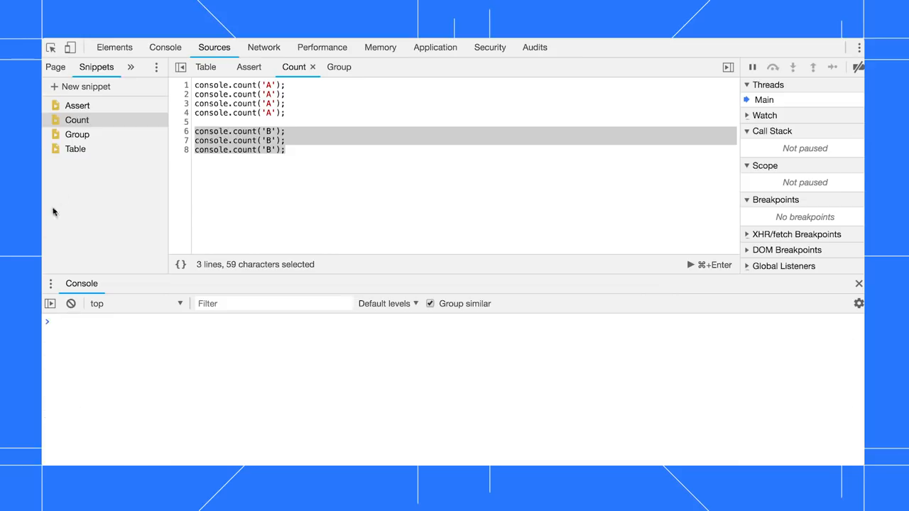
Run the Group snippet for nested nickname/colour groups and highlight the groupEnd line 14
{"action": "left_click", "coordinate": [77, 133]}
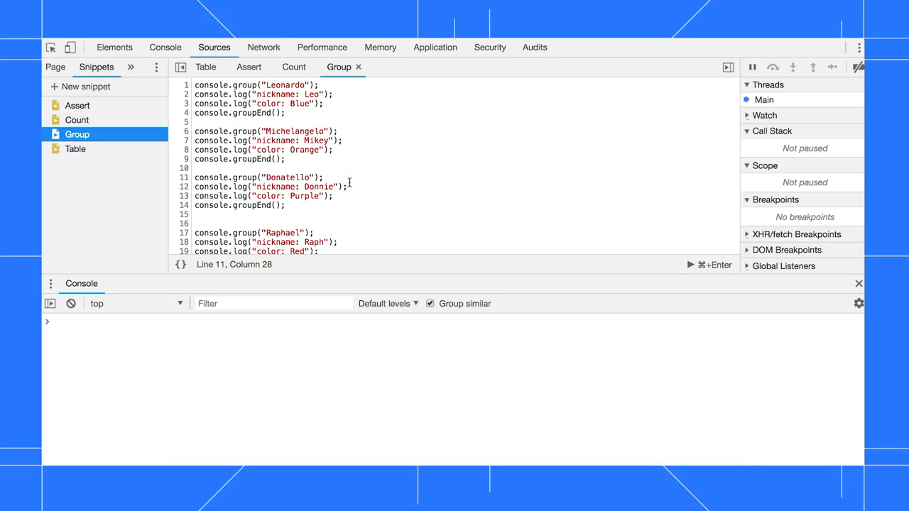
{"action": "left_click", "coordinate": [690, 265]}
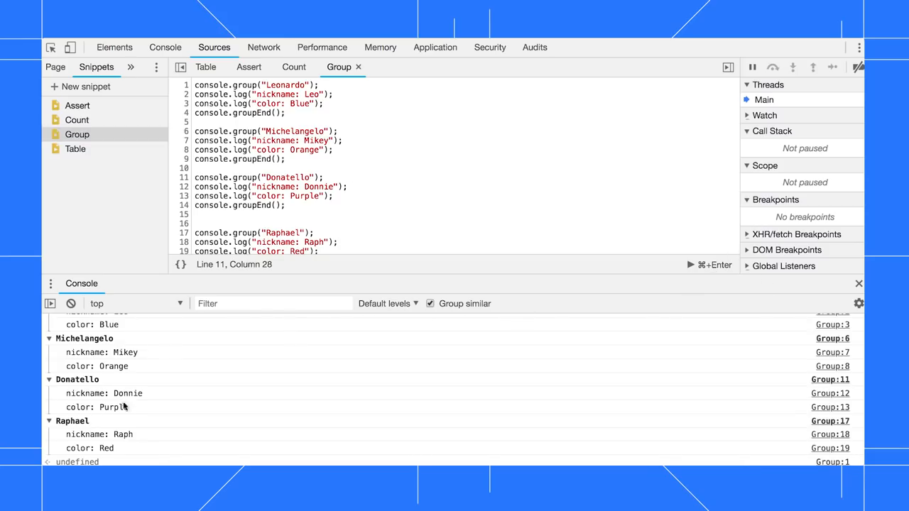
{"action": "double_click", "coordinate": [256, 204]}
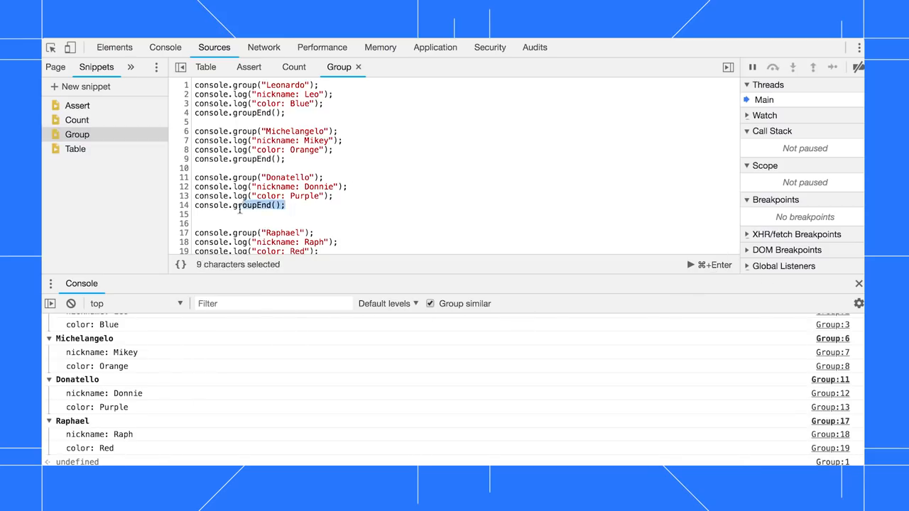
{"action": "triple_click", "coordinate": [238, 205]}
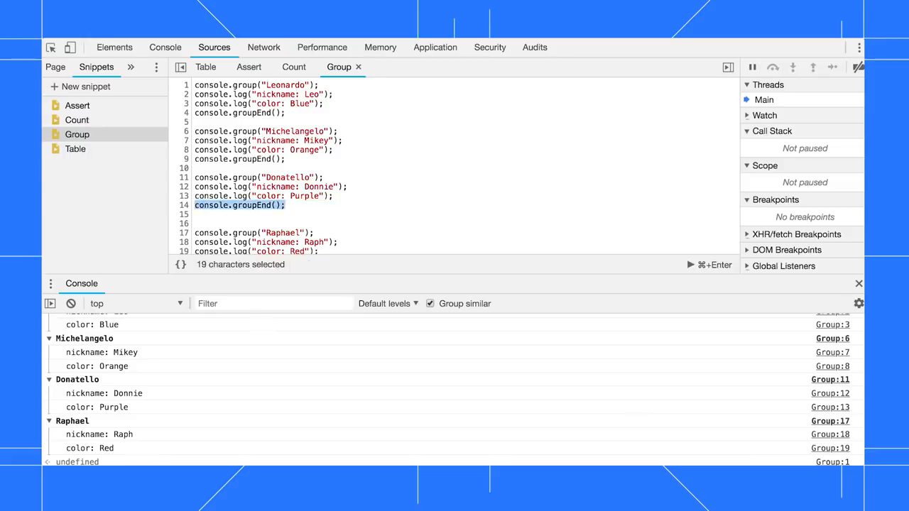